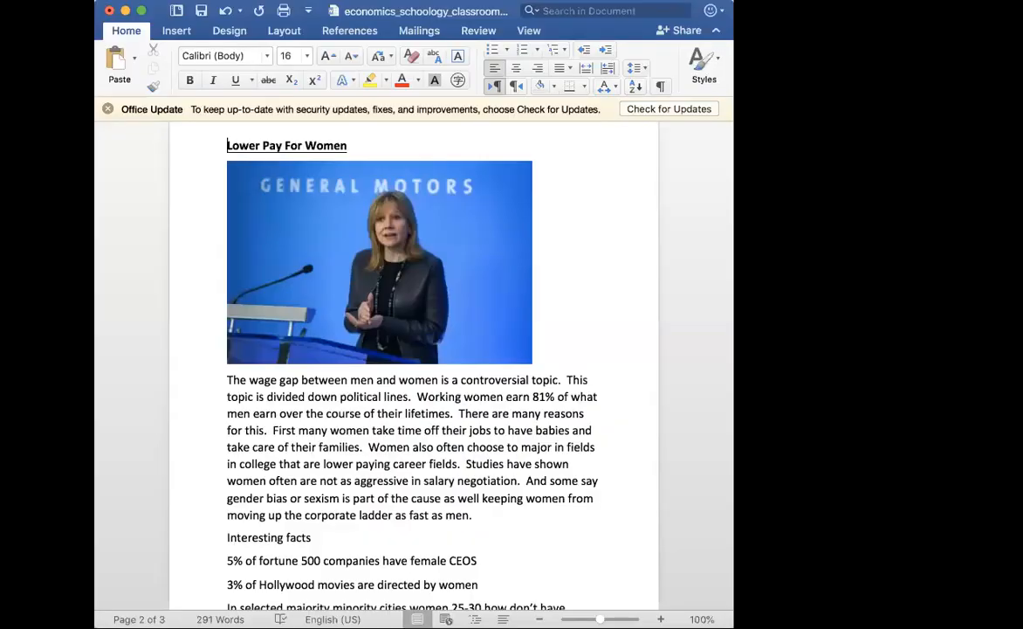
# - Scroll up to the Chapter 9 Lesson 3 page with the manufacturing-jobs chart
pyautogui.scroll(3)
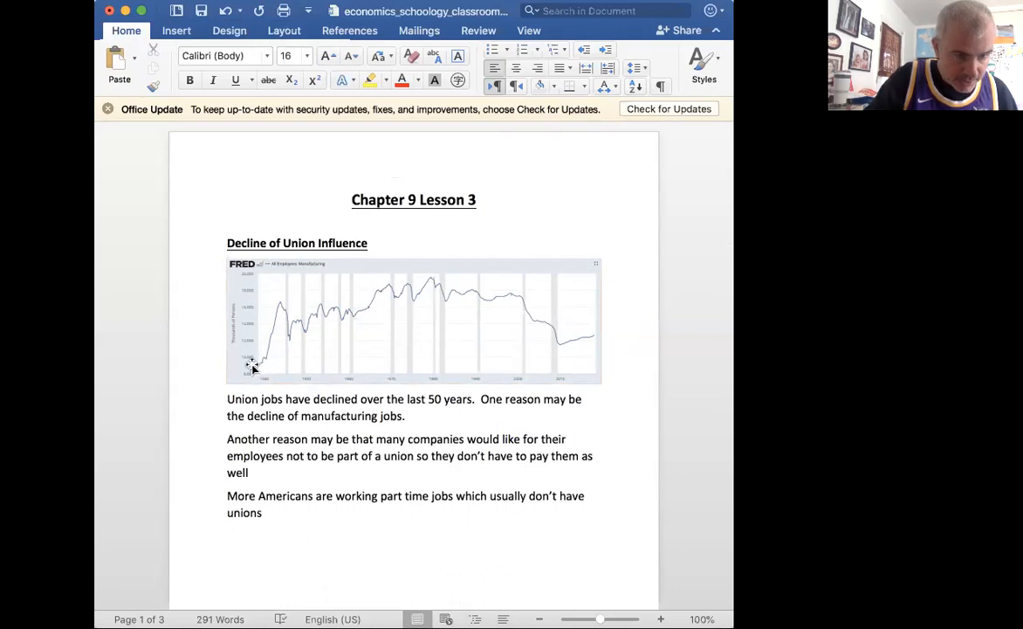
pyautogui.moveTo(390, 286)
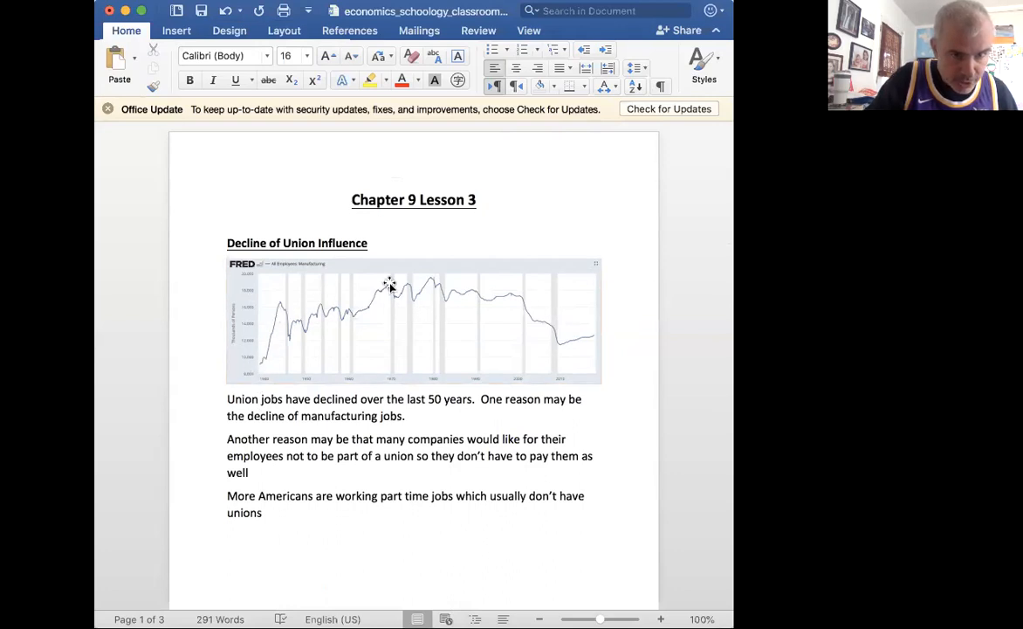
pyautogui.moveTo(447, 270)
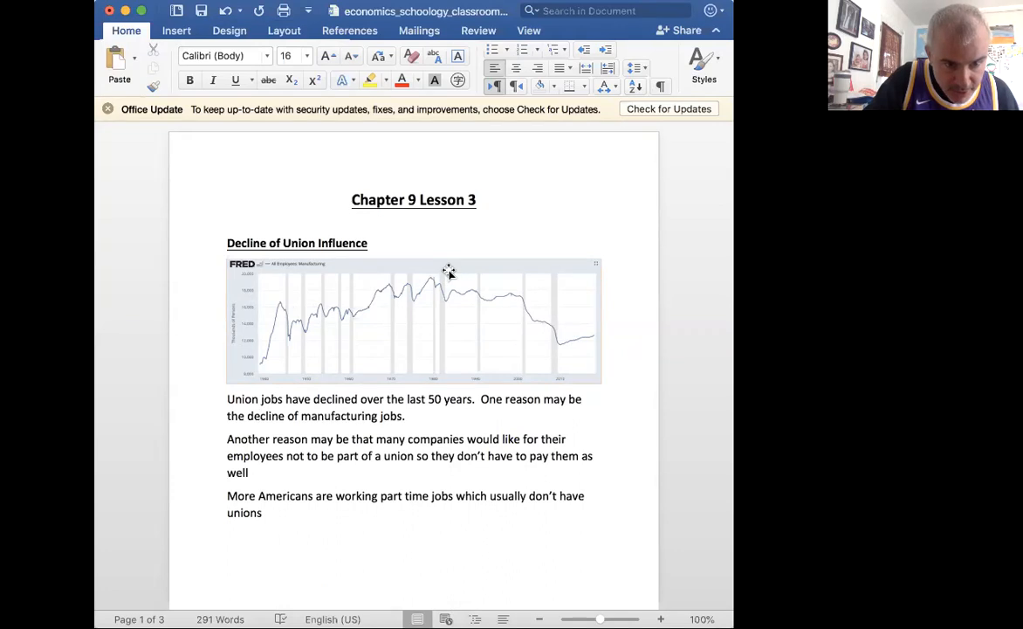
pyautogui.moveTo(262, 336)
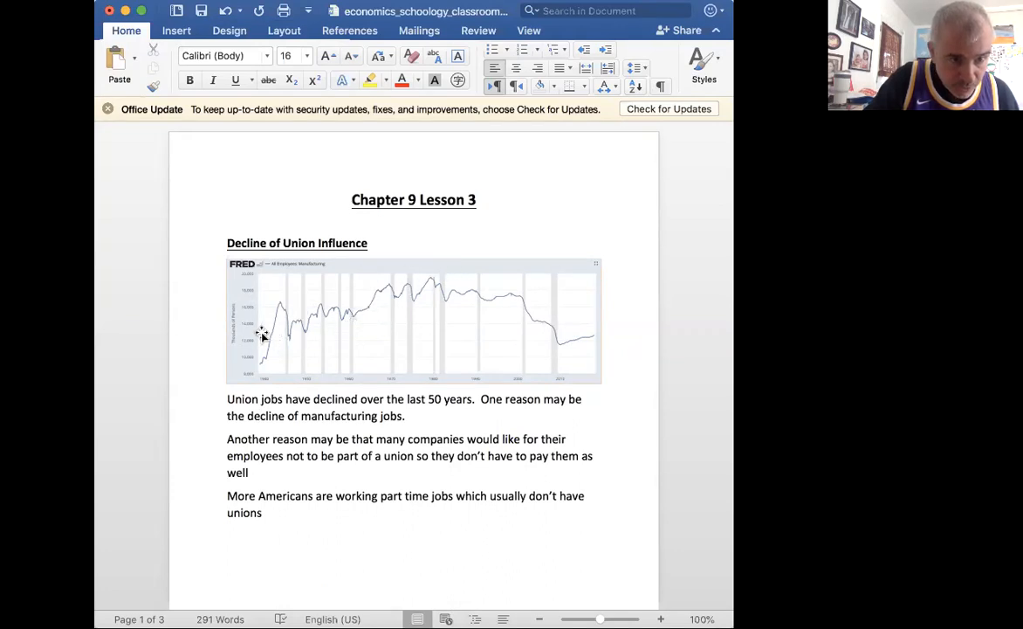
pyautogui.moveTo(275, 340)
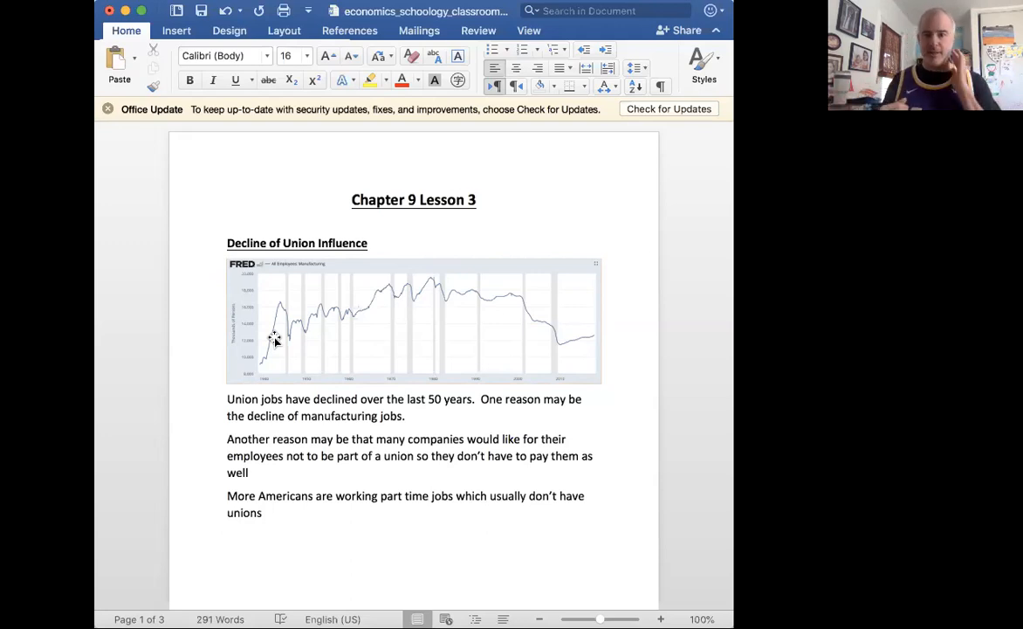
pyautogui.moveTo(332, 377)
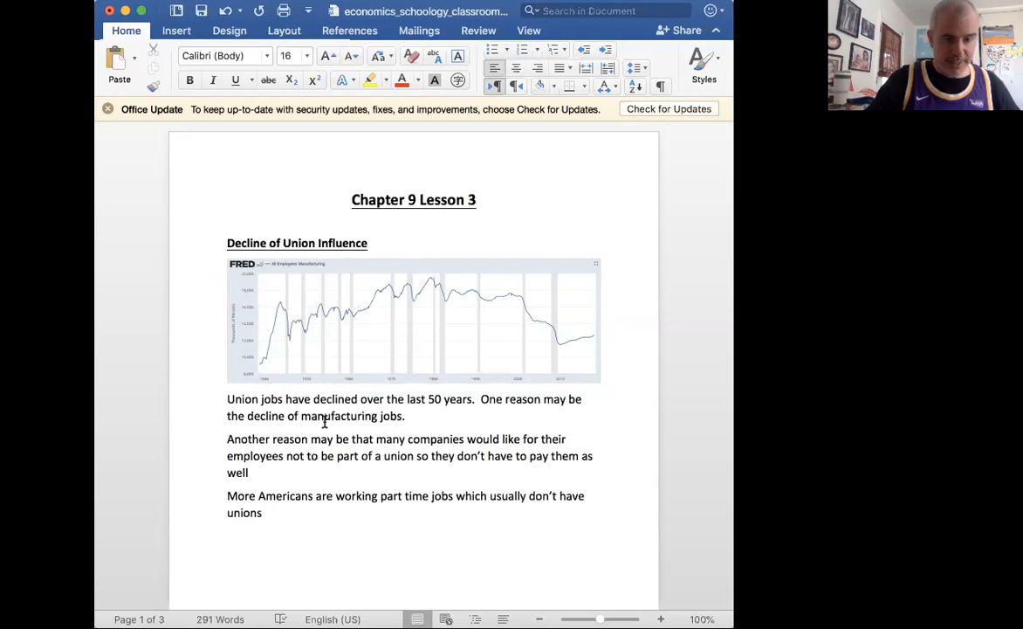
pyautogui.moveTo(275, 391)
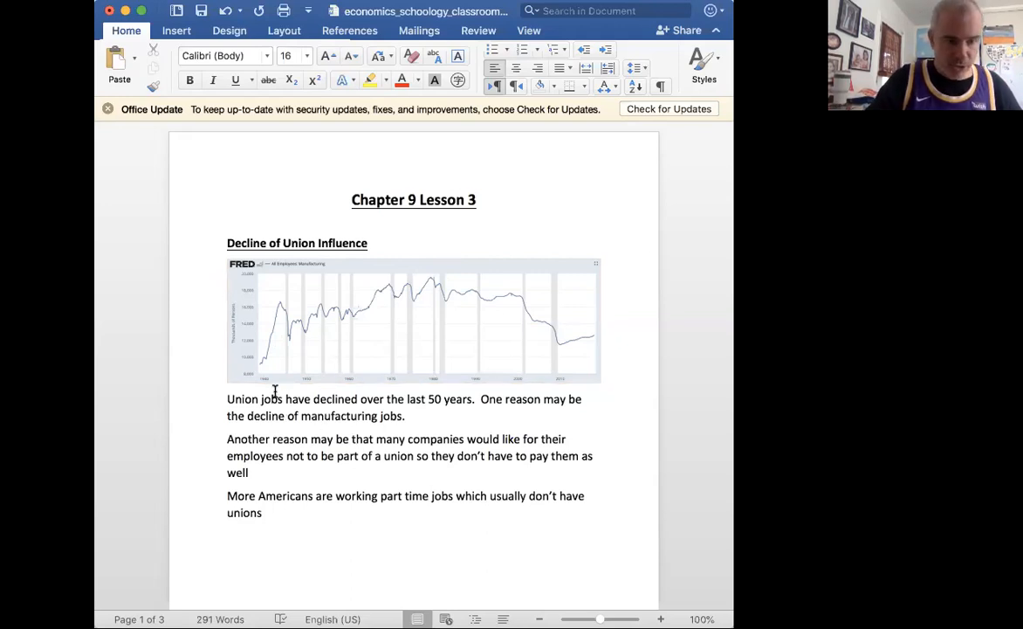
pyautogui.moveTo(268, 354)
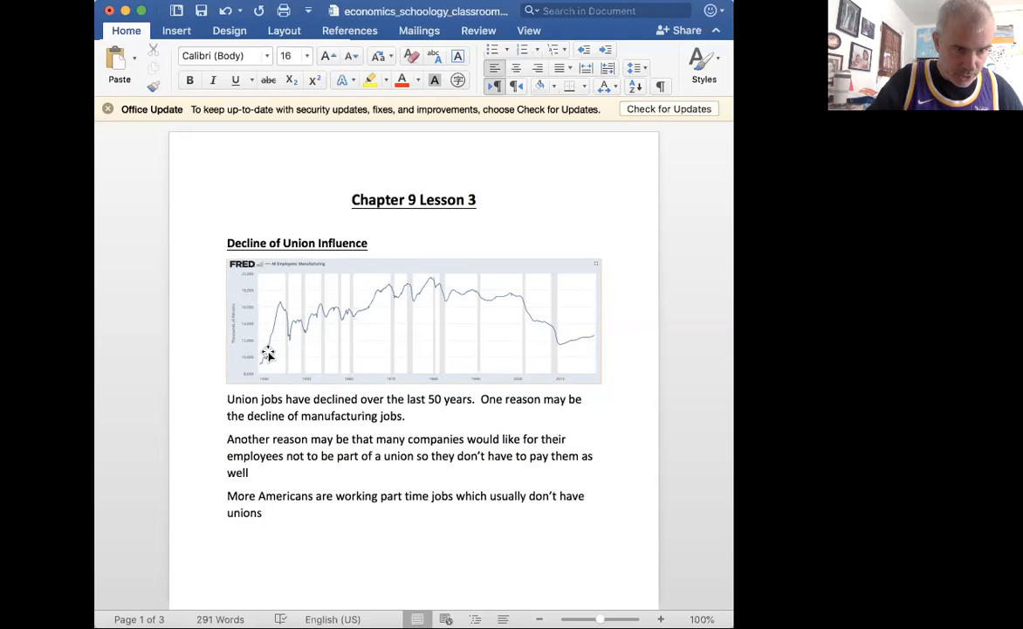
pyautogui.moveTo(293, 327)
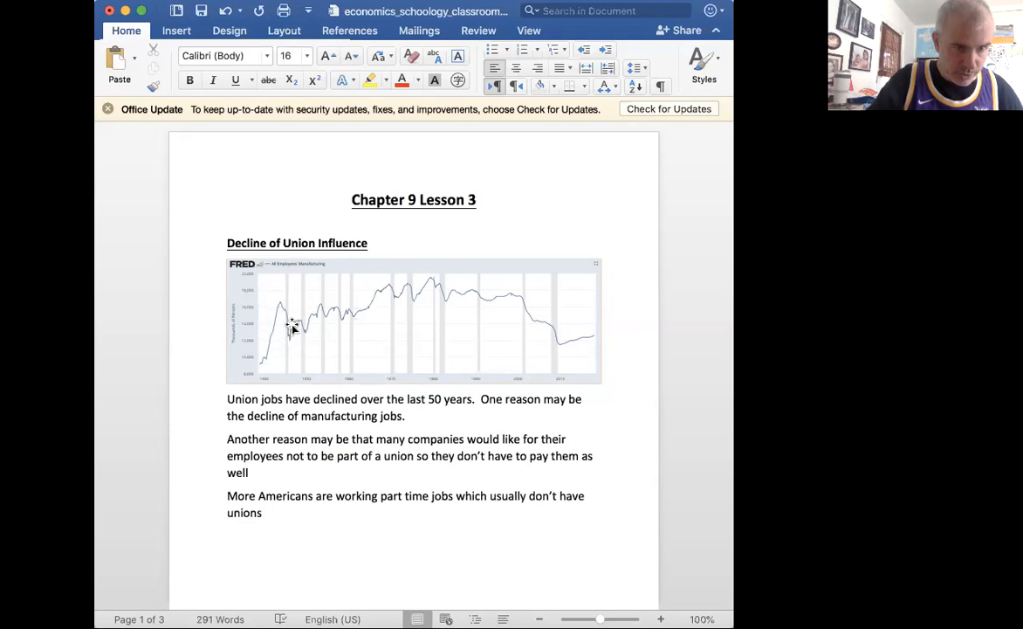
pyautogui.moveTo(294, 296)
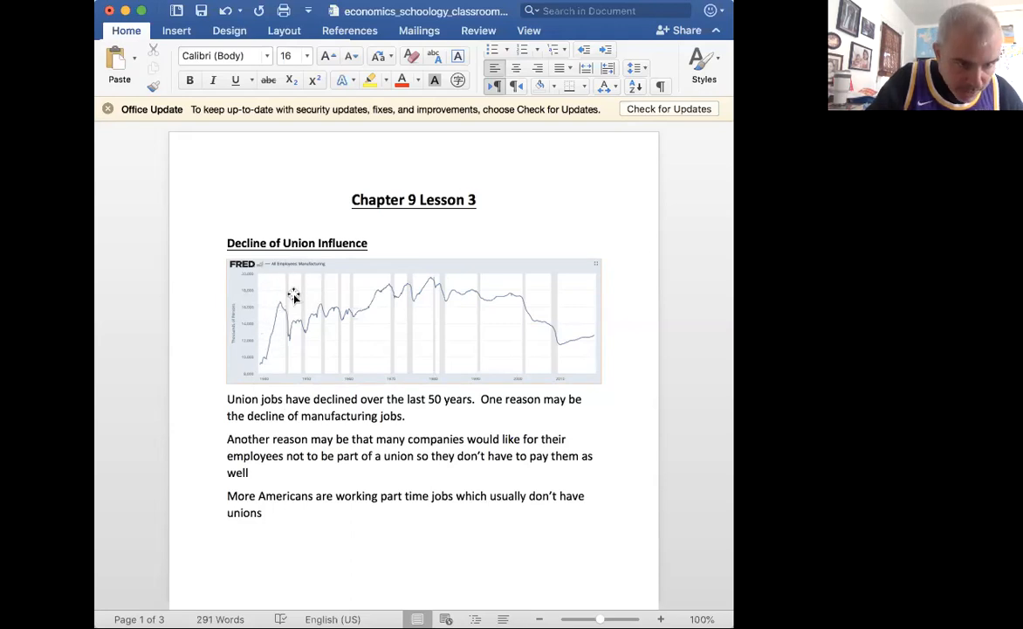
pyautogui.moveTo(386, 290)
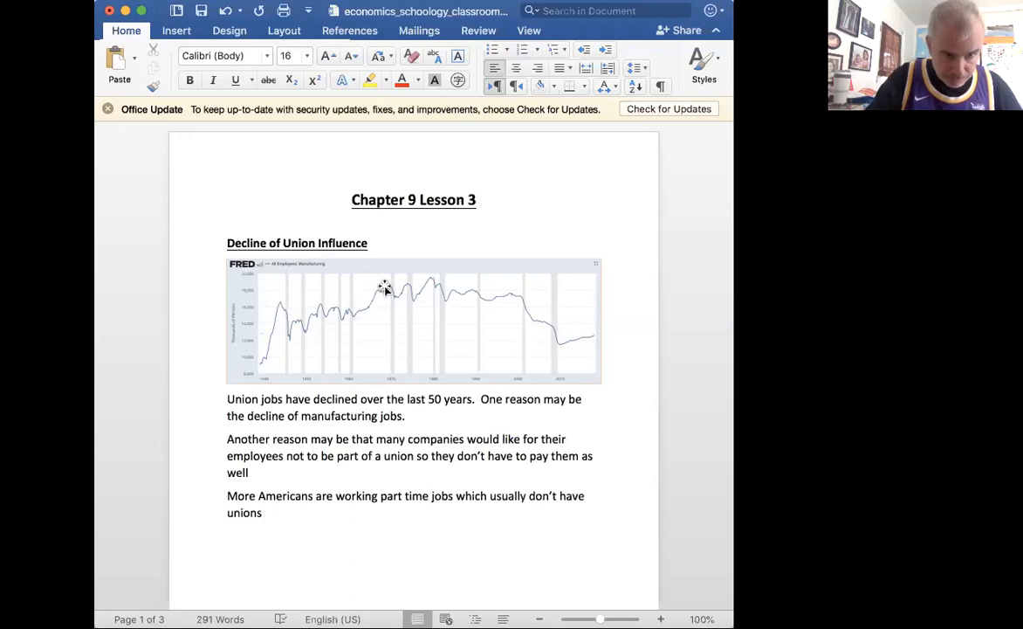
pyautogui.moveTo(428, 284)
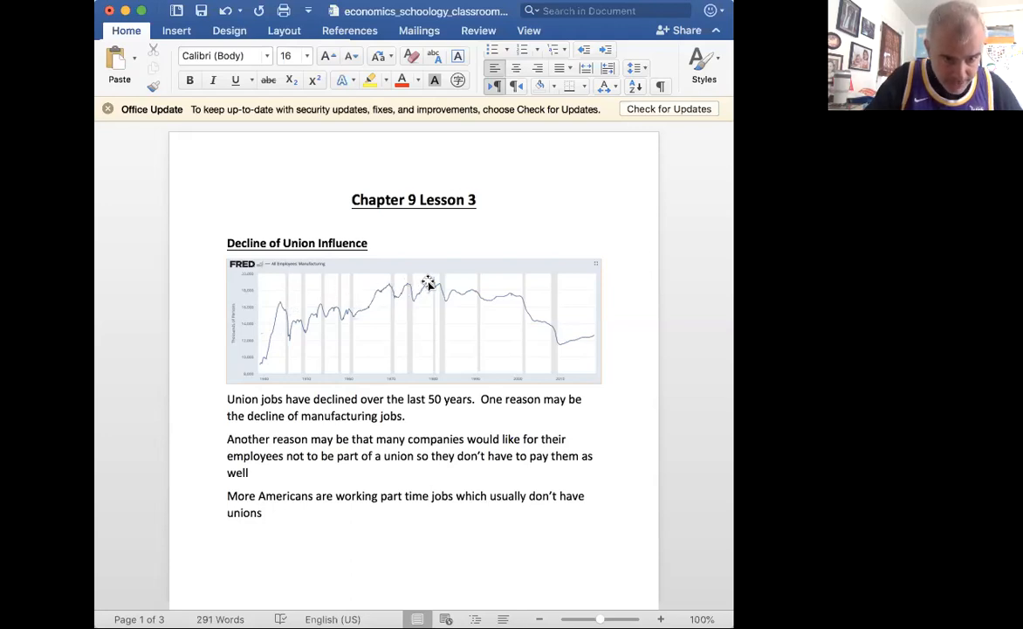
pyautogui.moveTo(502, 301)
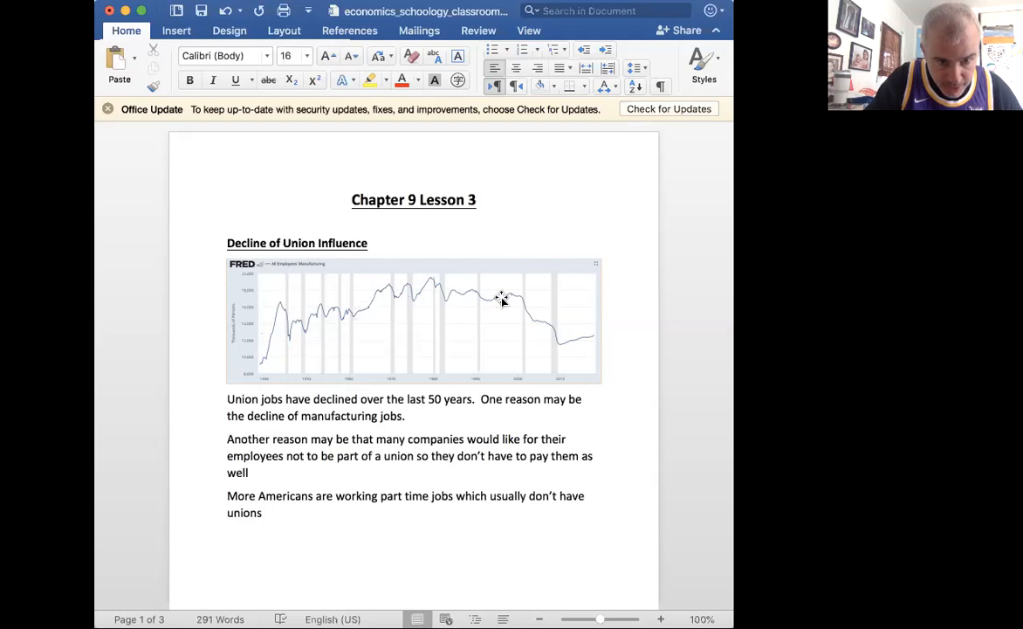
pyautogui.moveTo(524, 312)
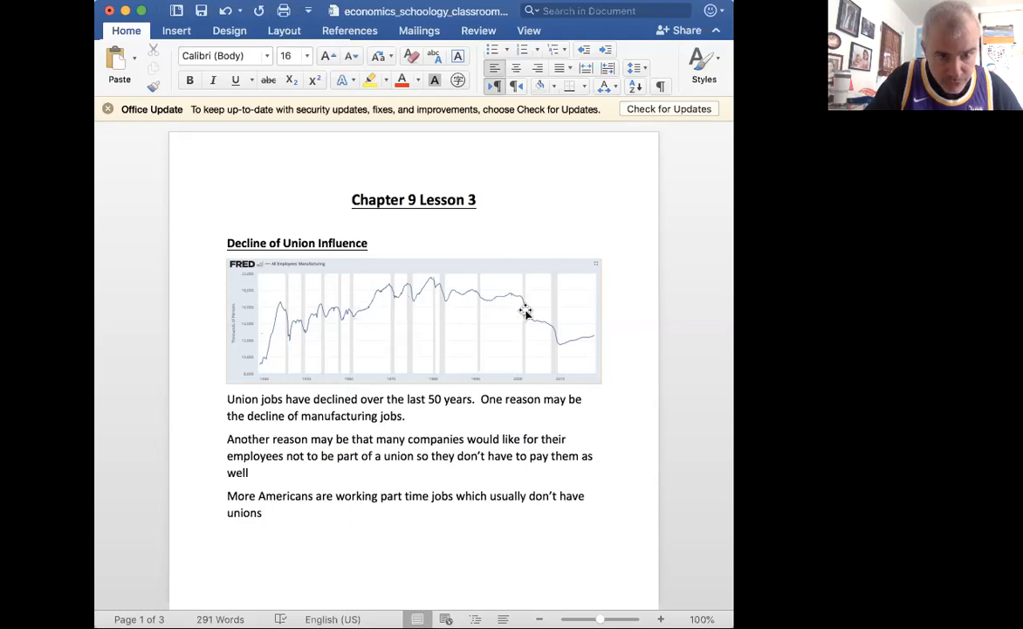
pyautogui.moveTo(584, 341)
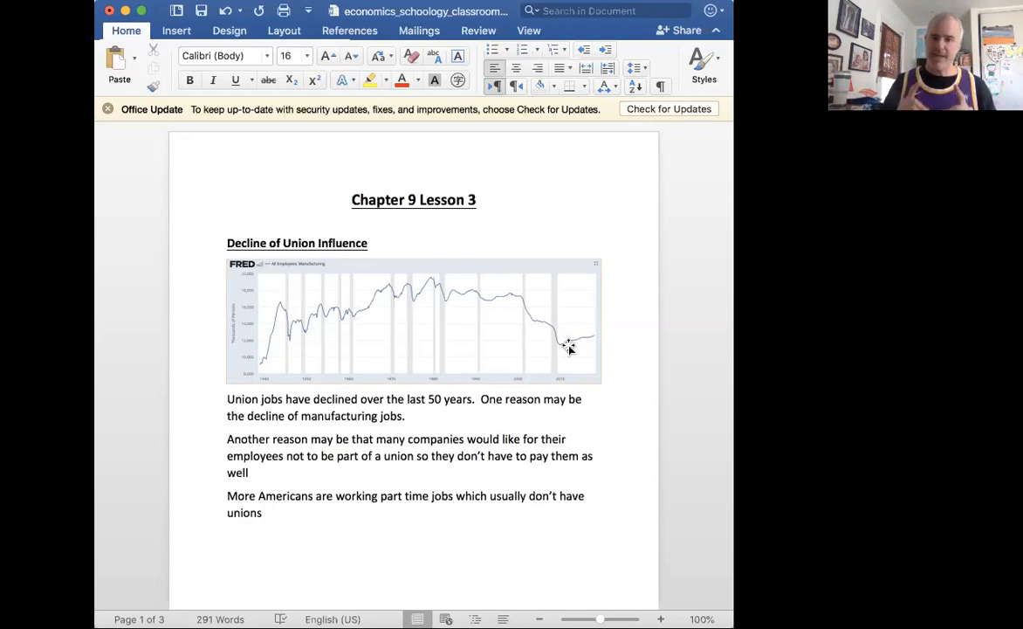
pyautogui.moveTo(554, 332)
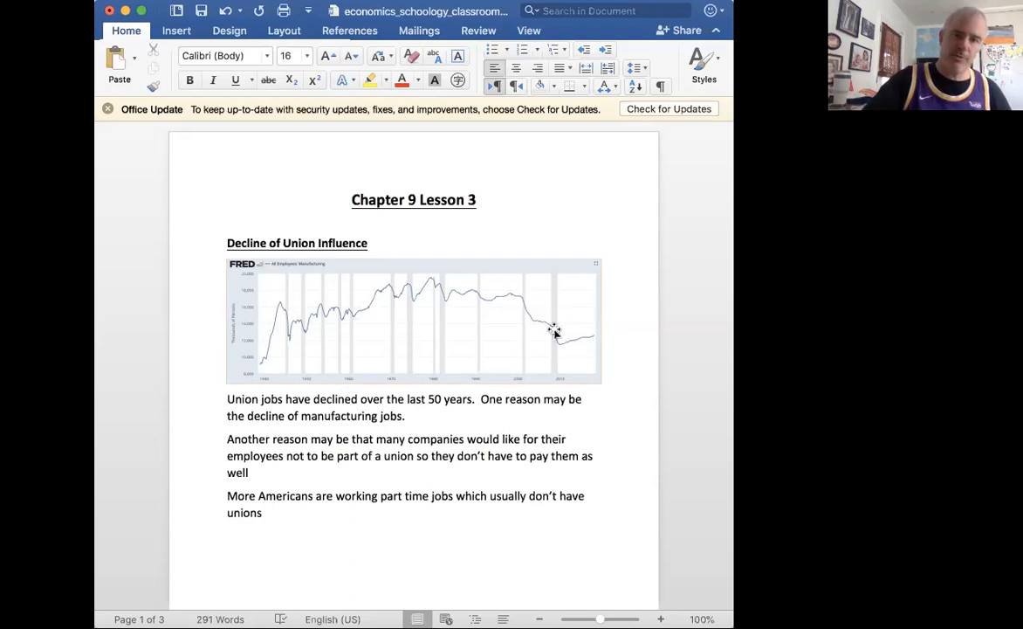
pyautogui.moveTo(495, 252)
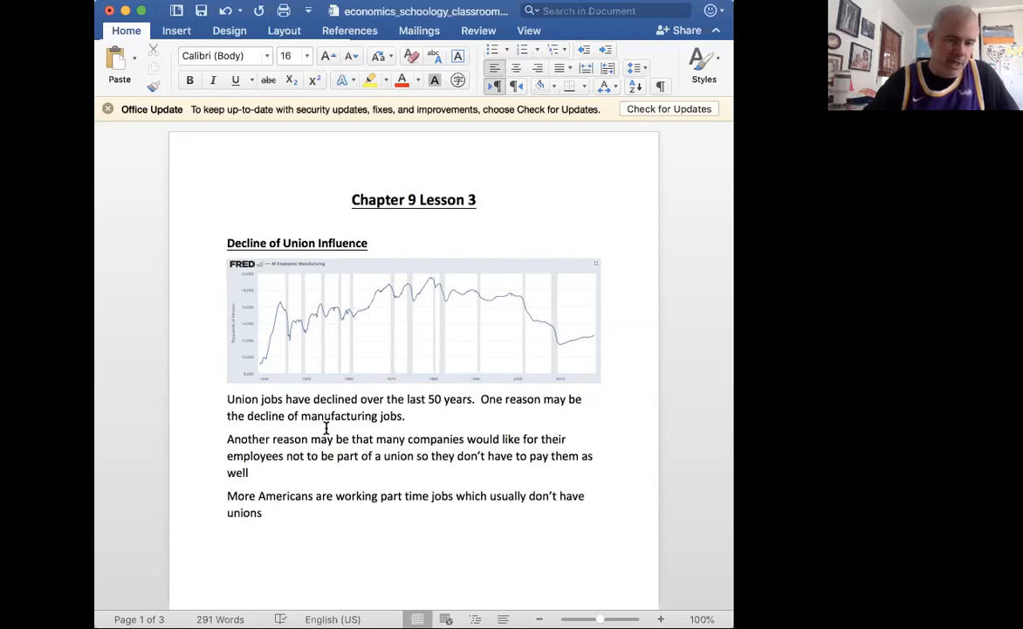
# - Select the text from 'manufacturing jobs' through the paragraph on companies discouraging unions
pyautogui.moveTo(301, 416); pyautogui.dragTo(248, 472)
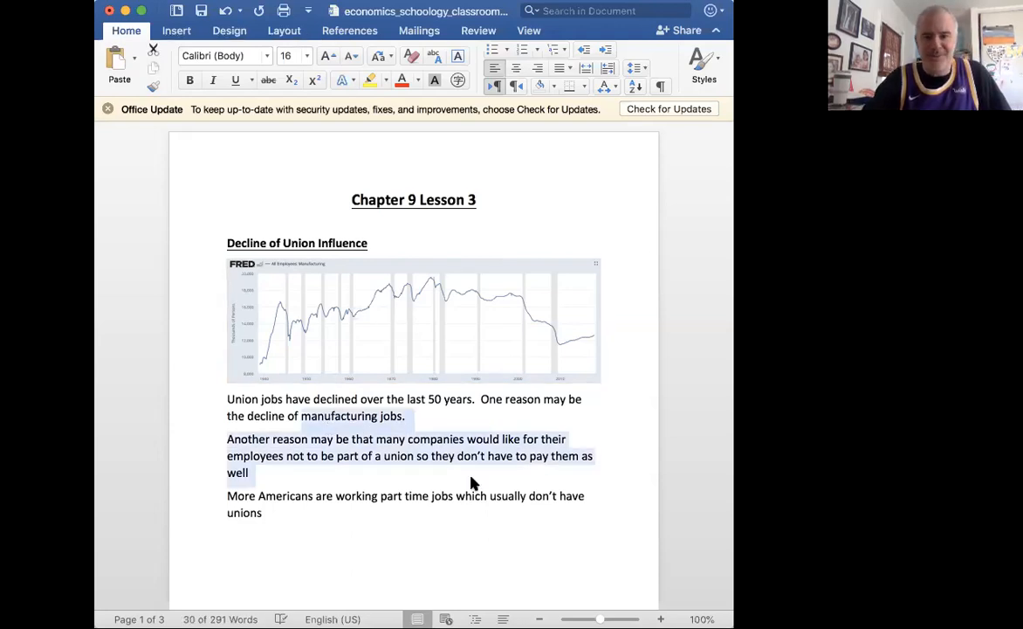